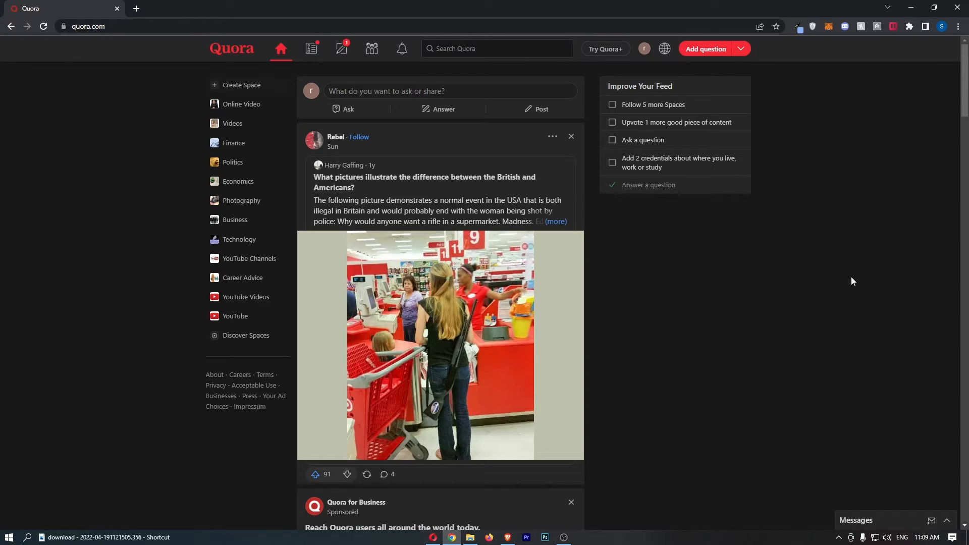
mouse_move(515, 388)
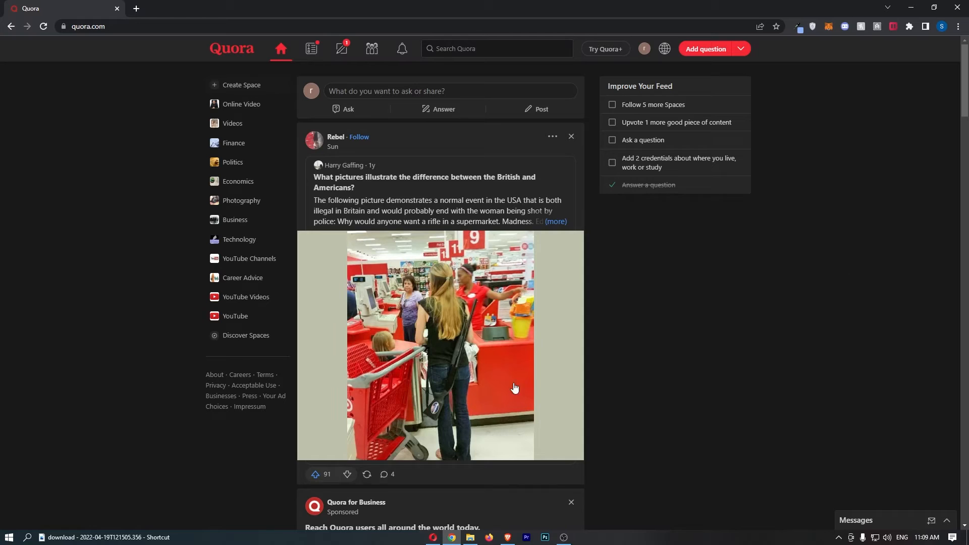
mouse_move(390, 158)
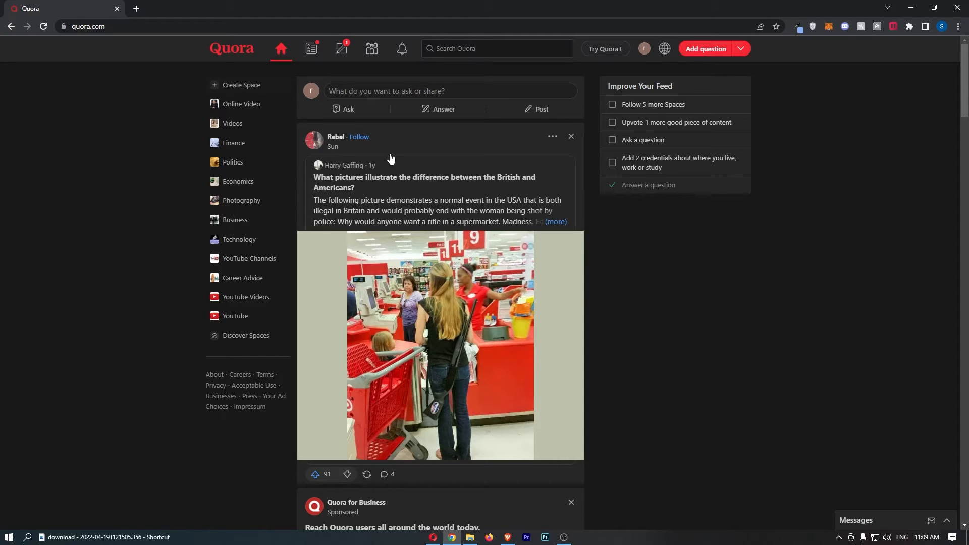
mouse_move(523, 198)
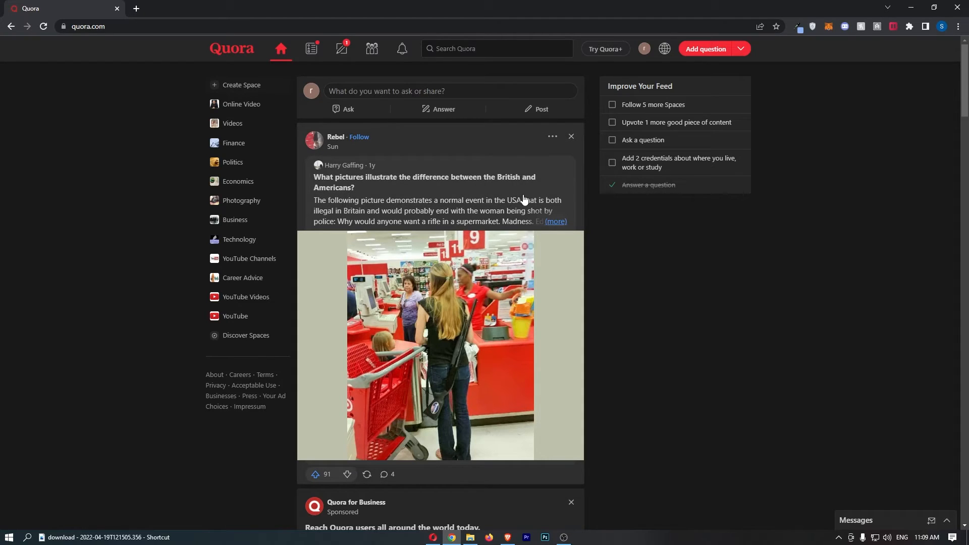
mouse_move(457, 178)
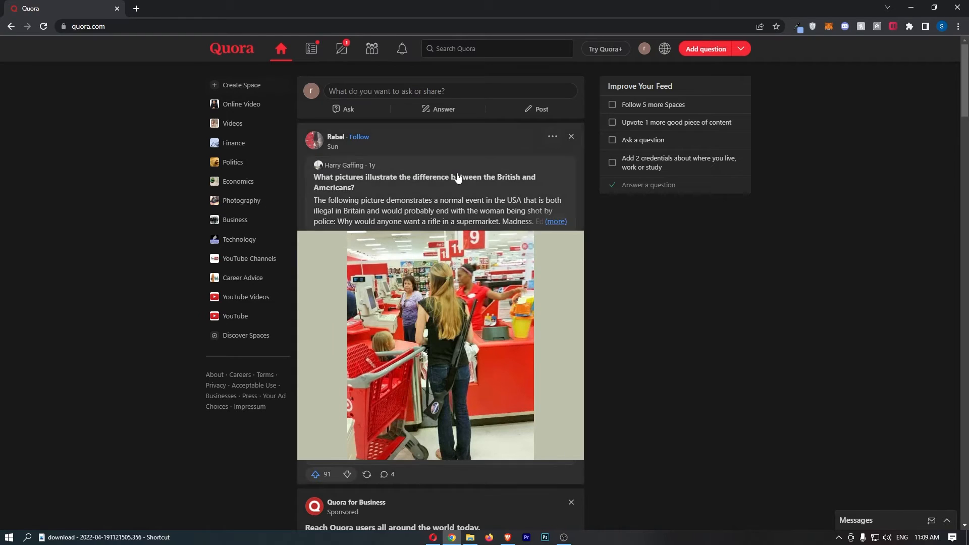
mouse_move(644, 49)
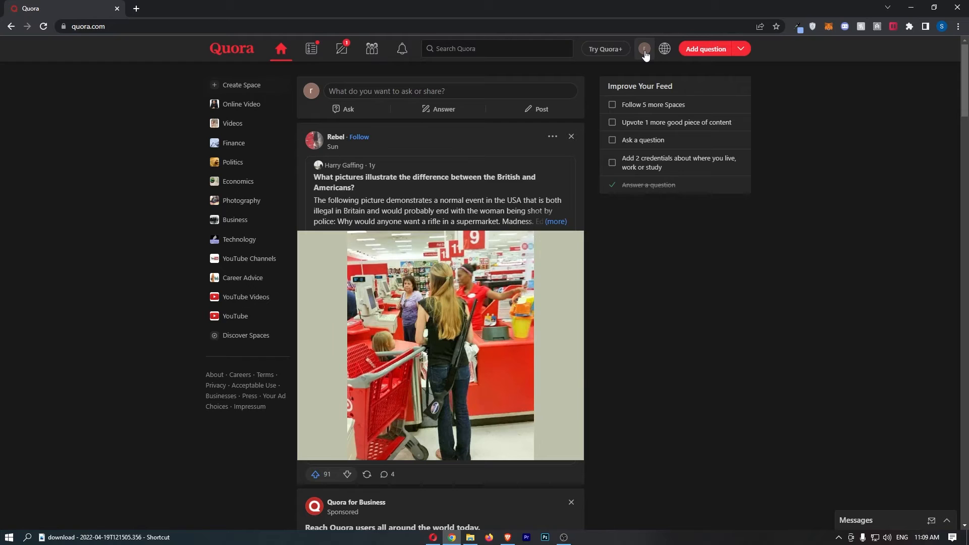
- Open Account Settings from the profile avatar menu
click(644, 49)
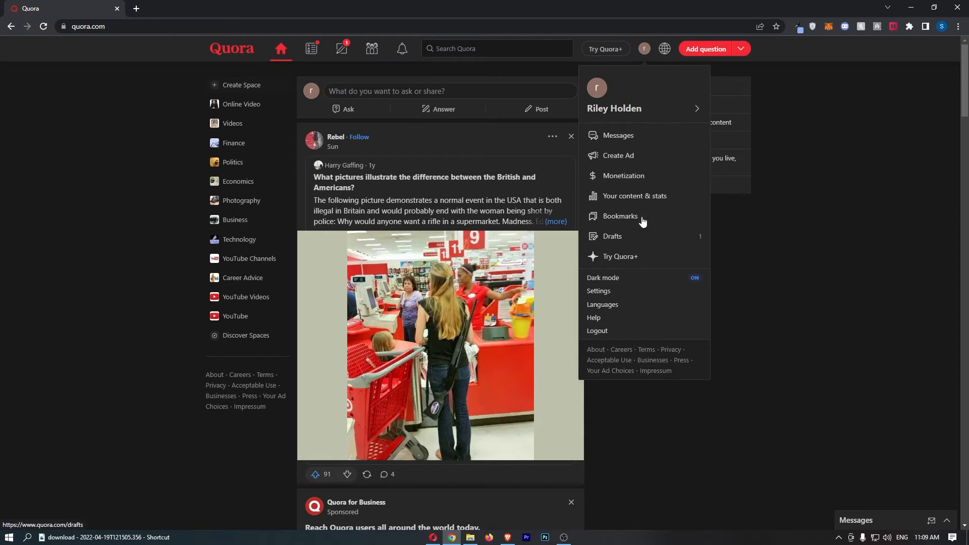
mouse_move(602, 304)
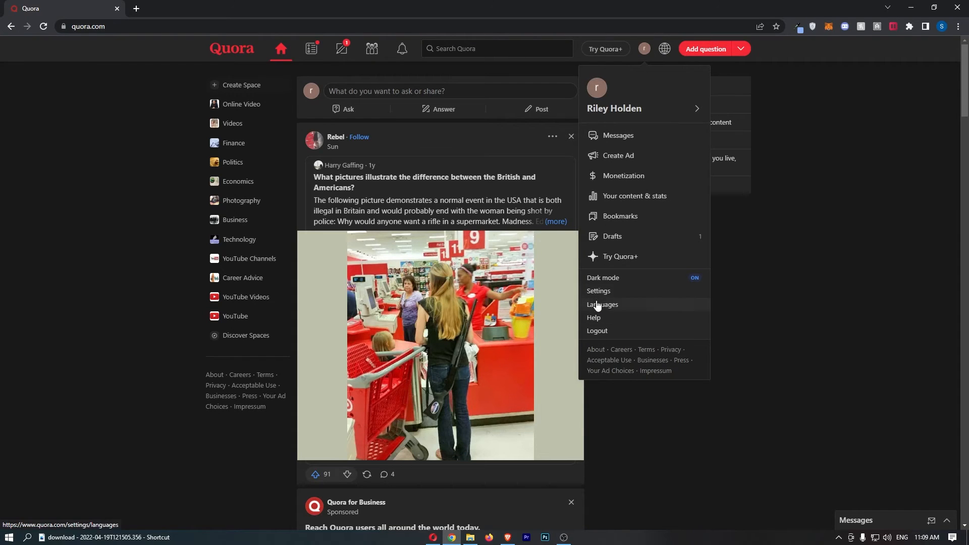
click(598, 291)
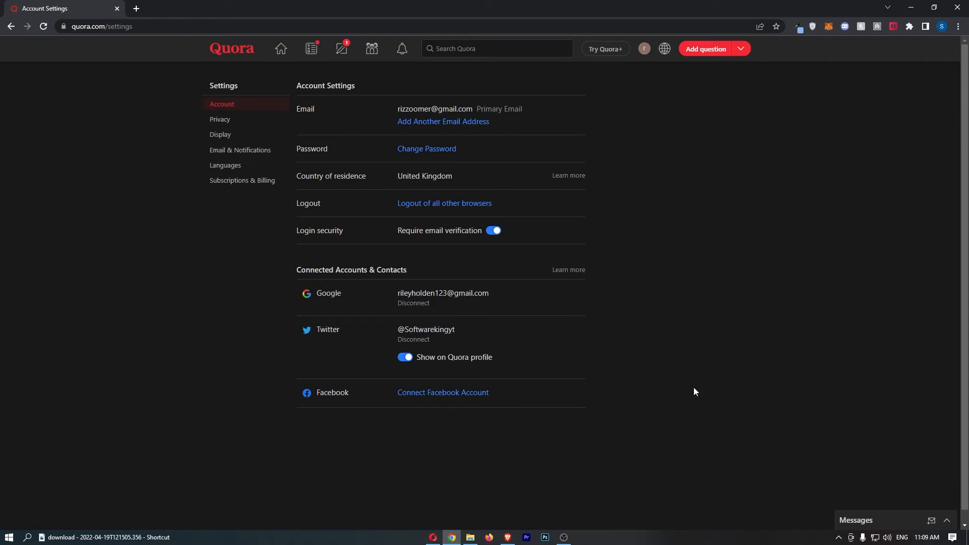
mouse_move(488, 85)
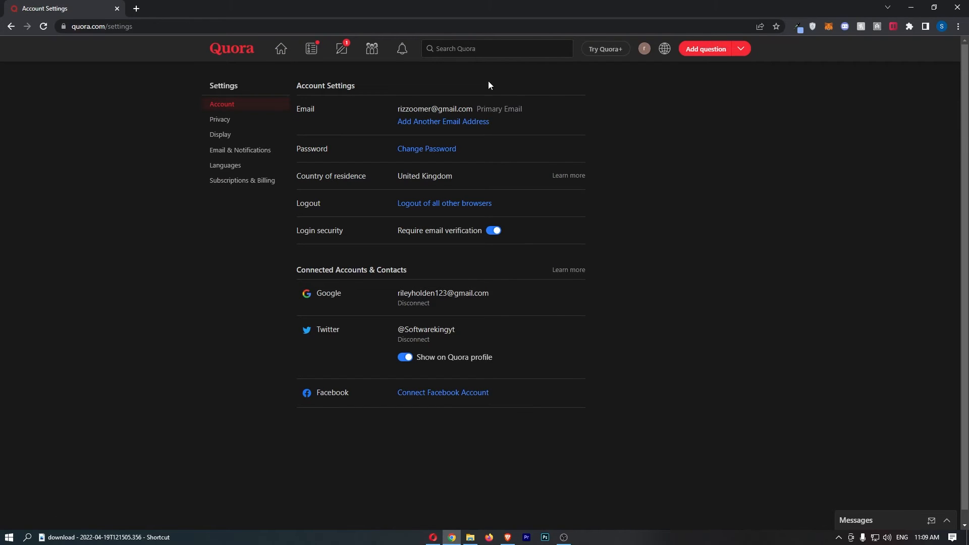
mouse_move(220, 135)
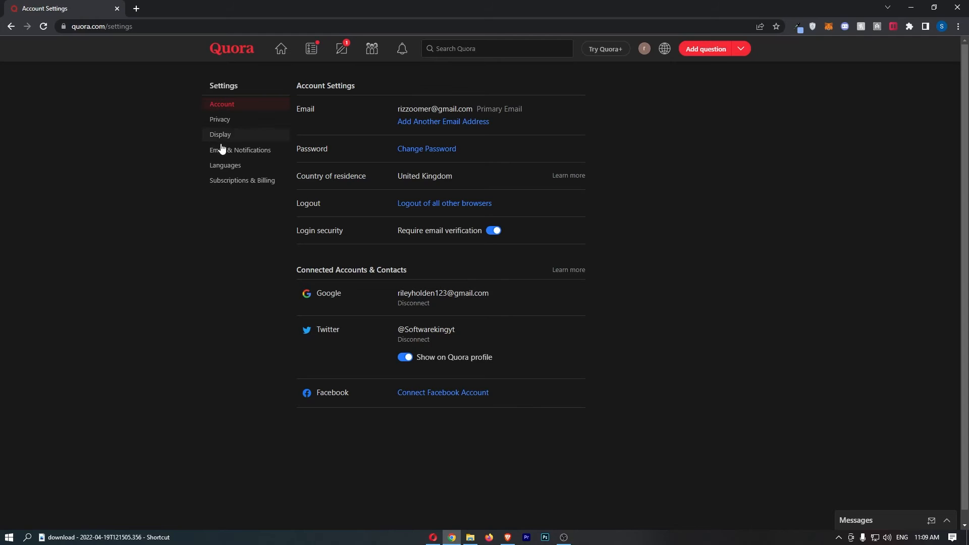
- Return to the home feed and open your own Quora profile page
click(225, 165)
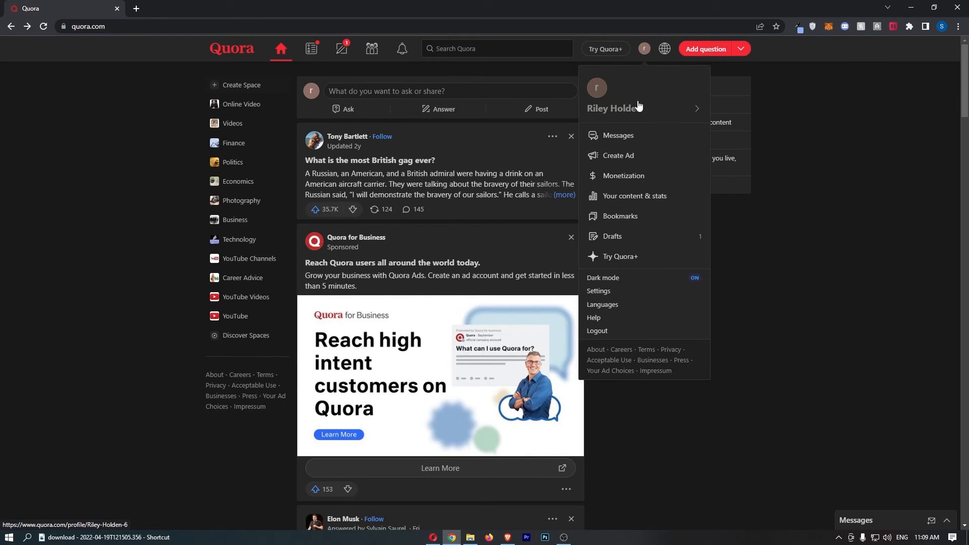
click(618, 107)
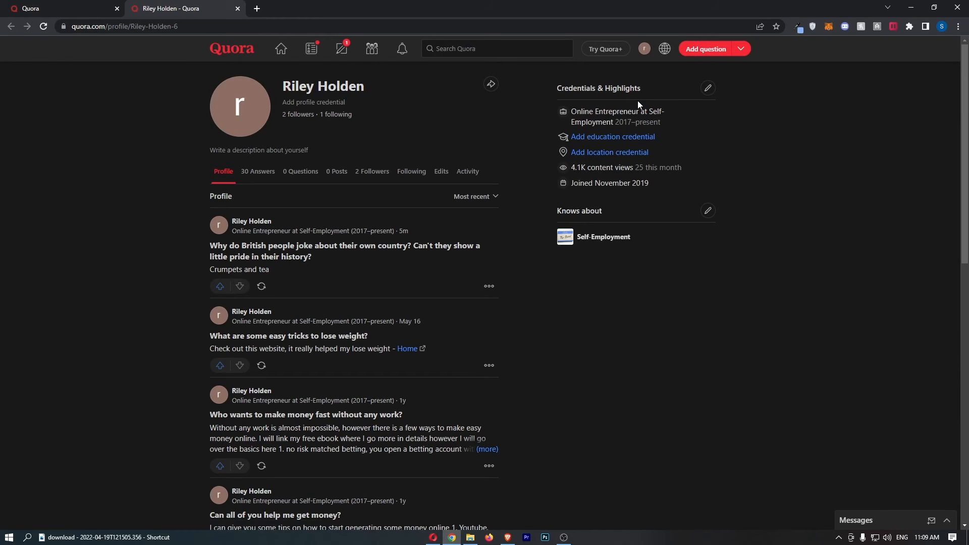
mouse_move(470, 295)
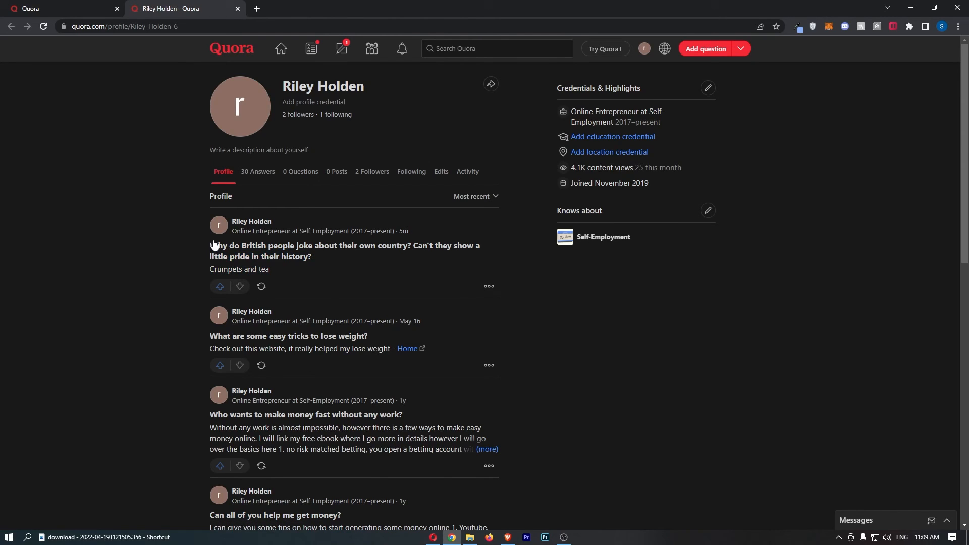
mouse_move(449, 274)
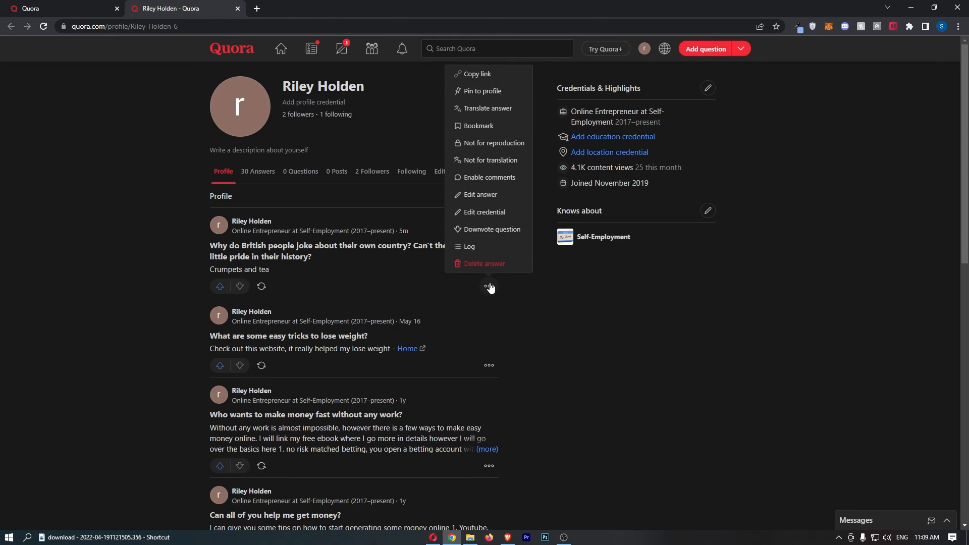
- Delete the answer about British people joking about their country and confirm
click(484, 263)
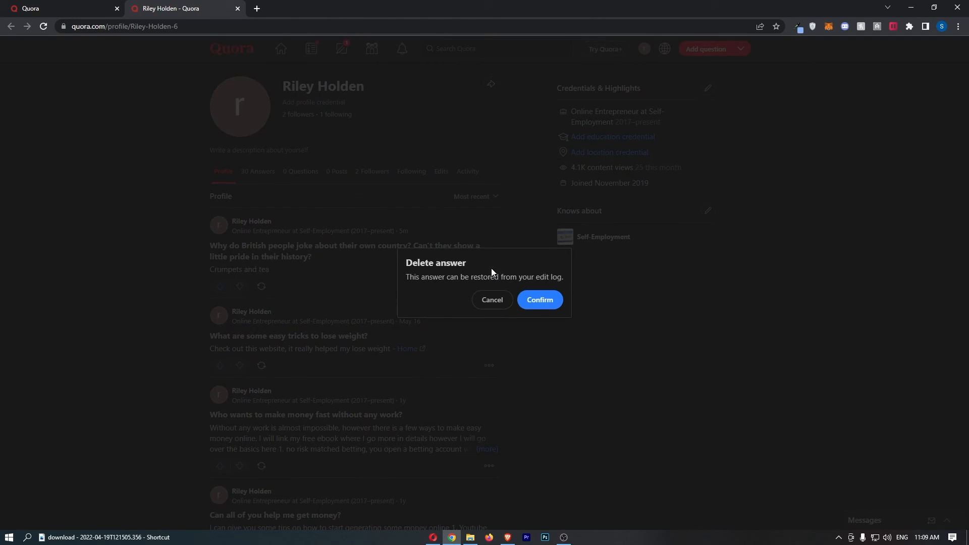
click(538, 300)
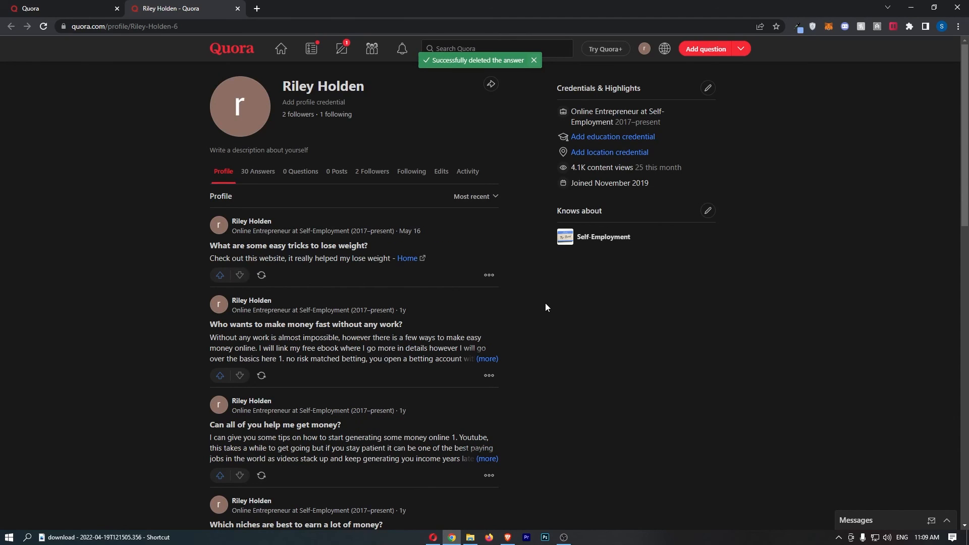
mouse_move(540, 292)
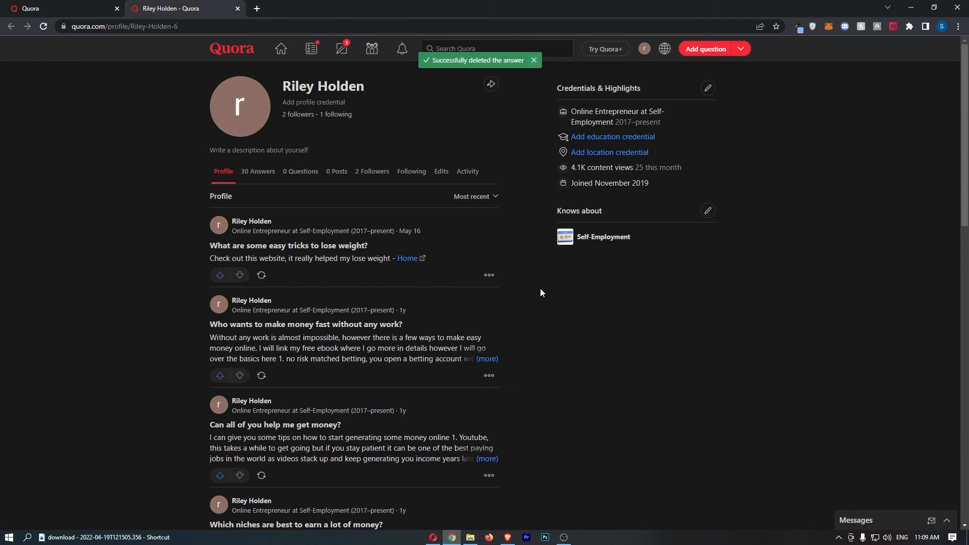